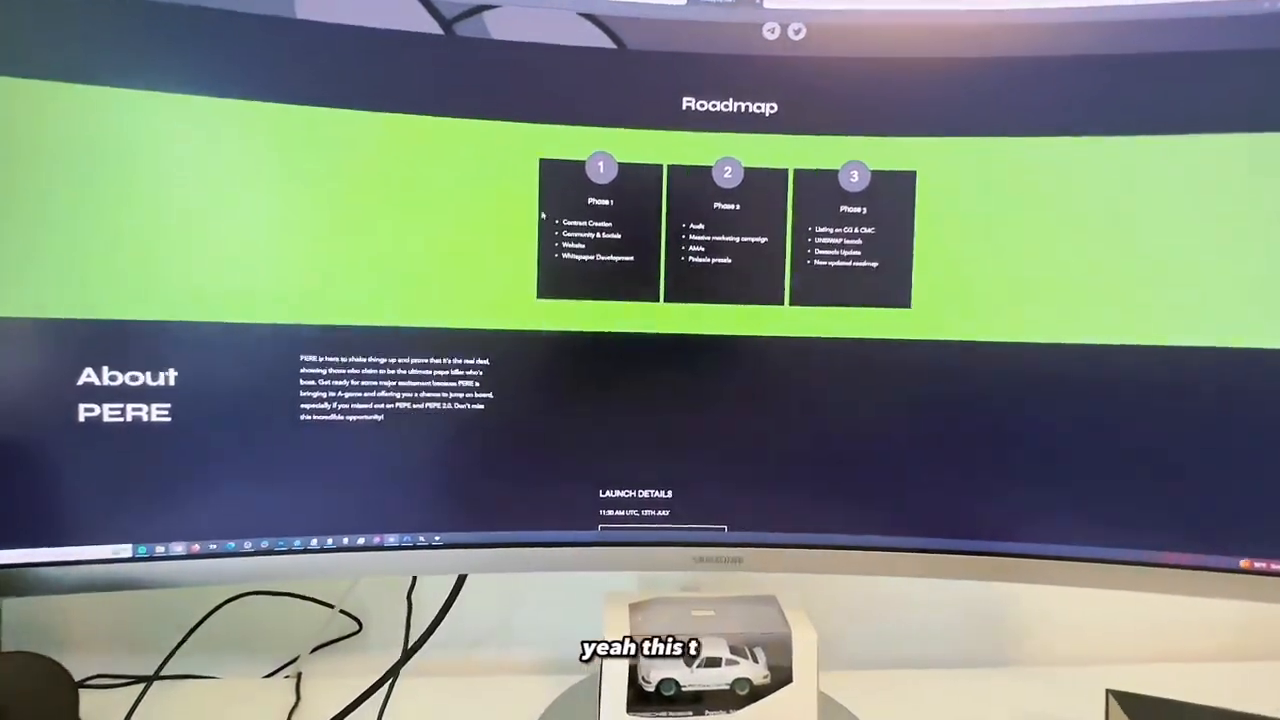
{"action": "scroll", "scroll_direction": "down", "scroll_amount": 3}
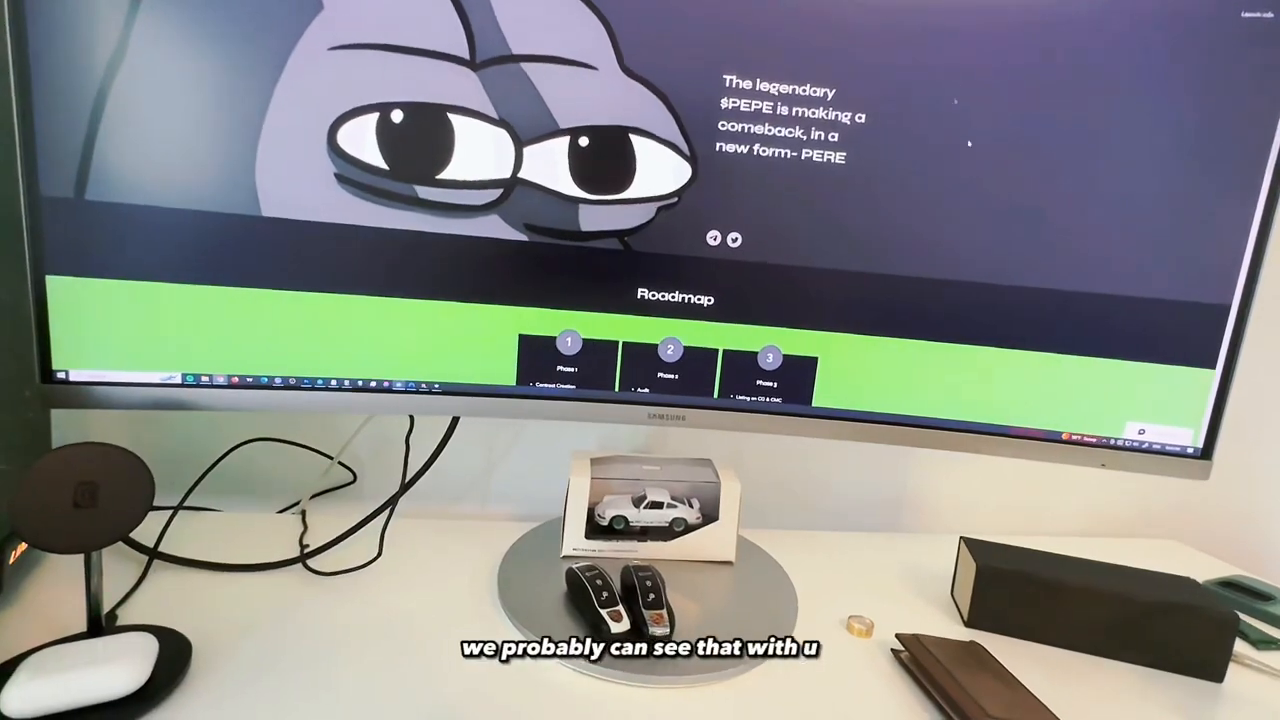
{"action": "scroll", "scroll_direction": "down", "scroll_amount": 3}
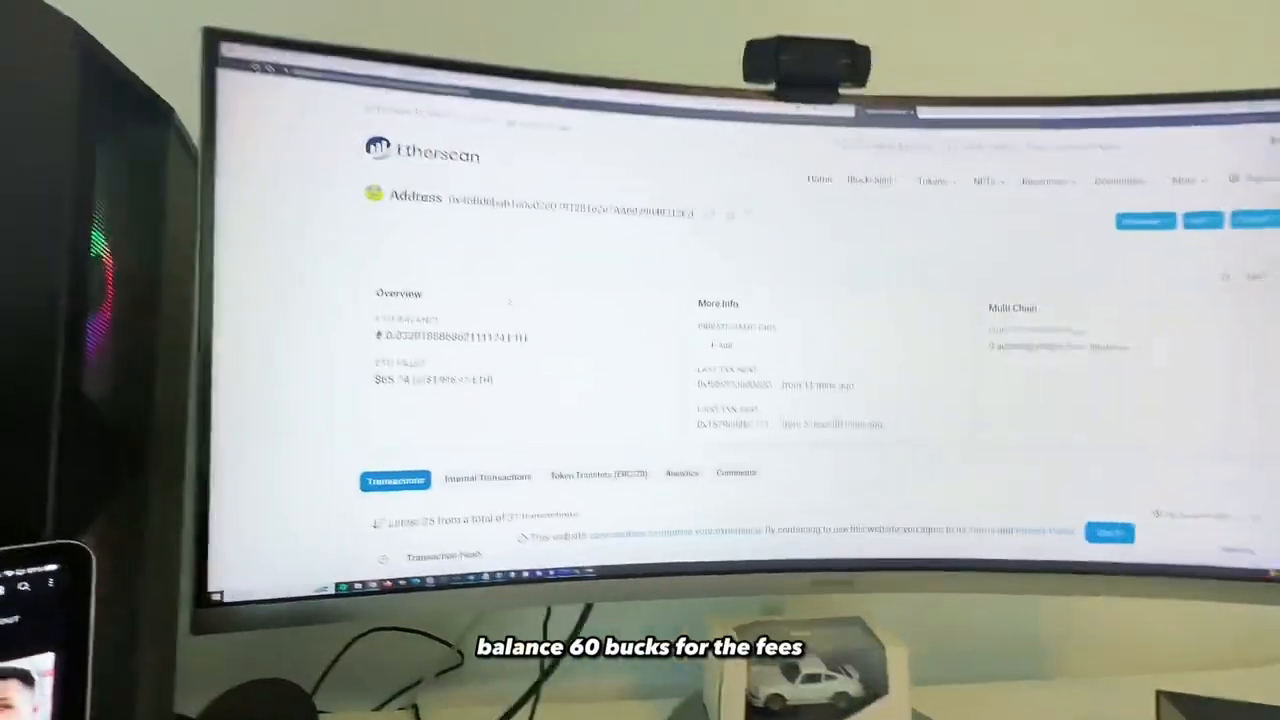
{"action": "scroll", "scroll_direction": "down", "scroll_amount": 3}
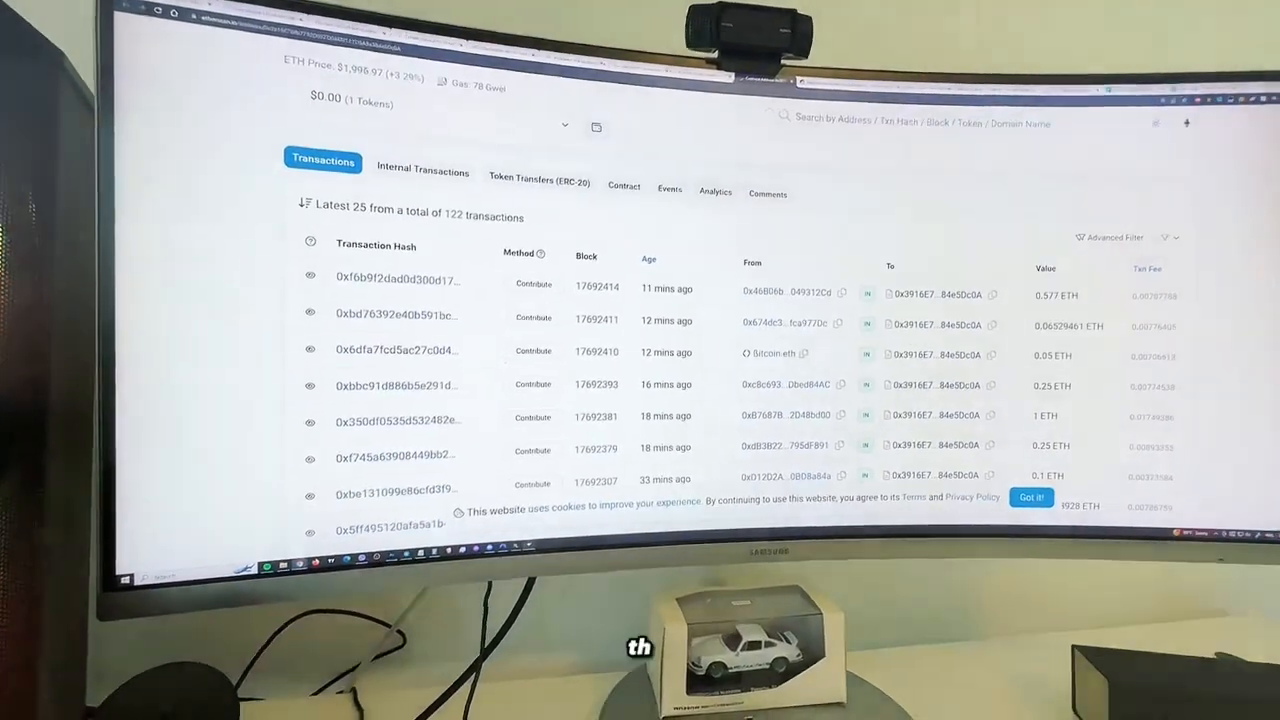